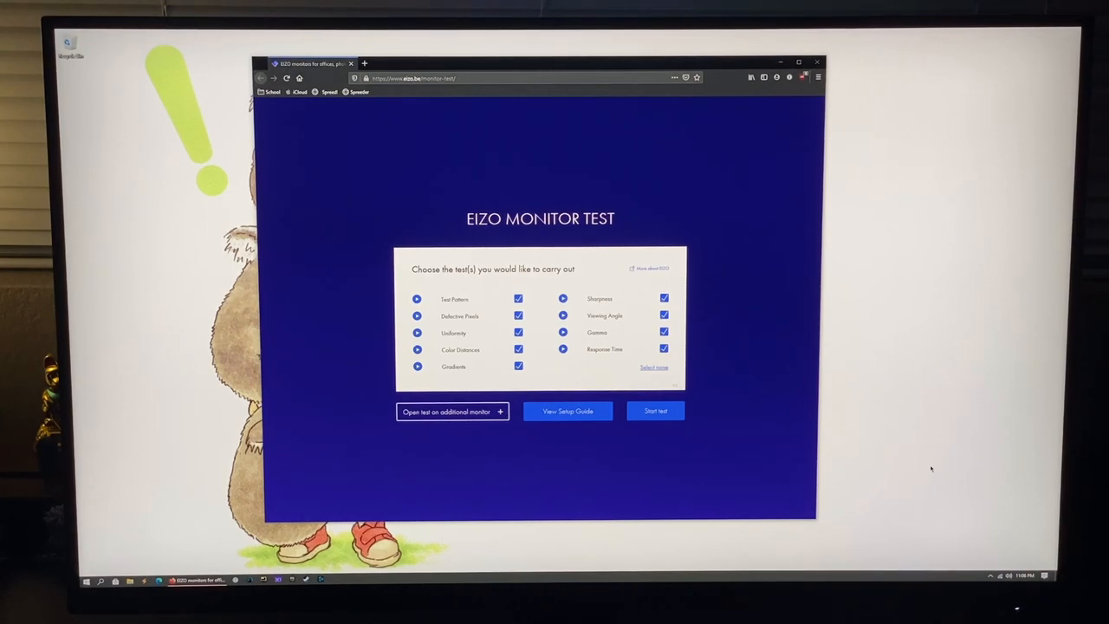
Step: Advance to the Color Distances test and raise the background's red level
left_click(655, 411)
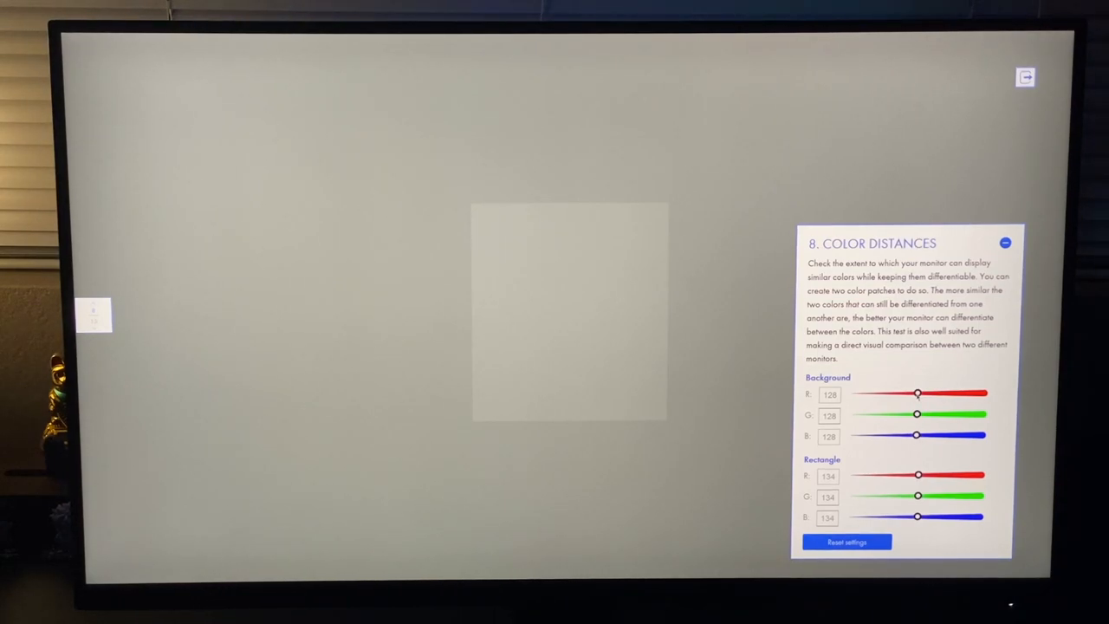
left_click_drag(918, 394, 949, 394)
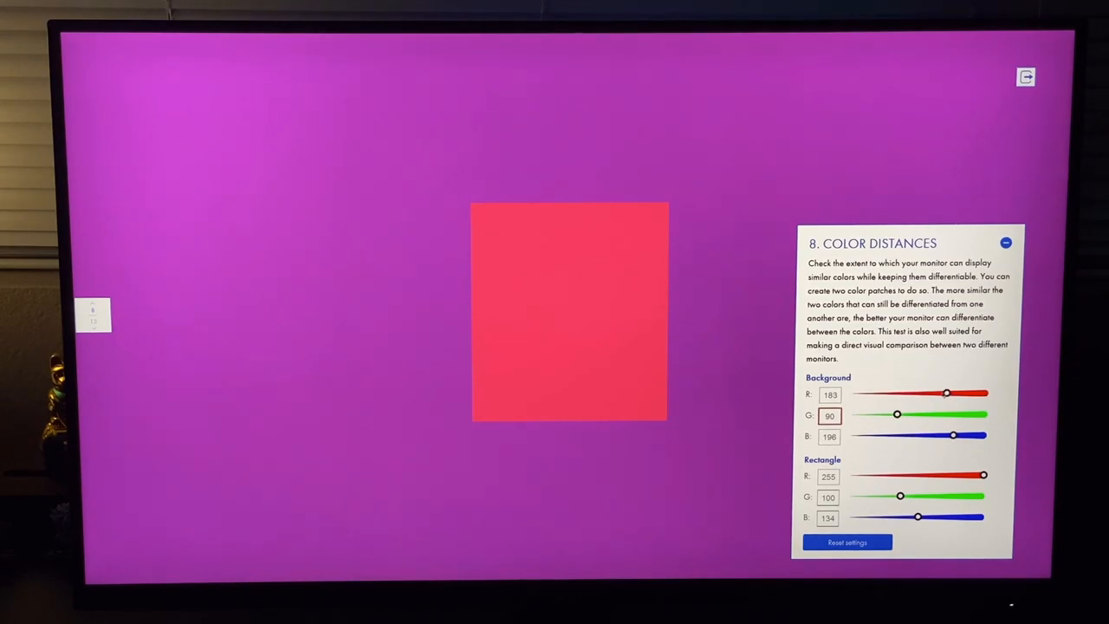
Step: Lower the background's green slider toward the 183/90/196 magenta
left_click_drag(947, 394, 867, 395)
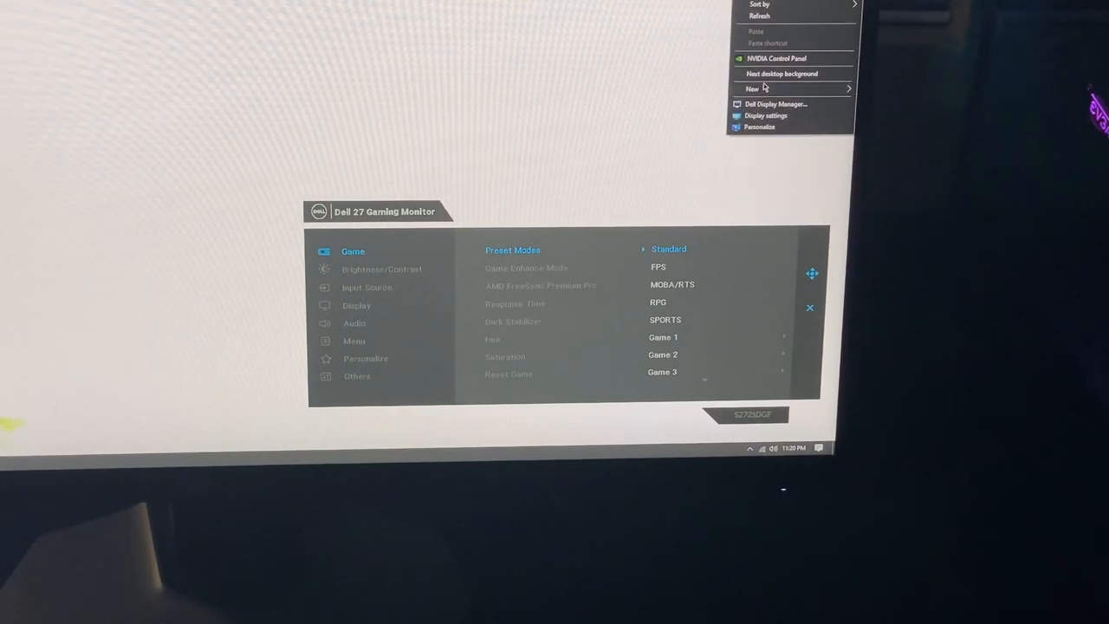
mouse_move(772, 75)
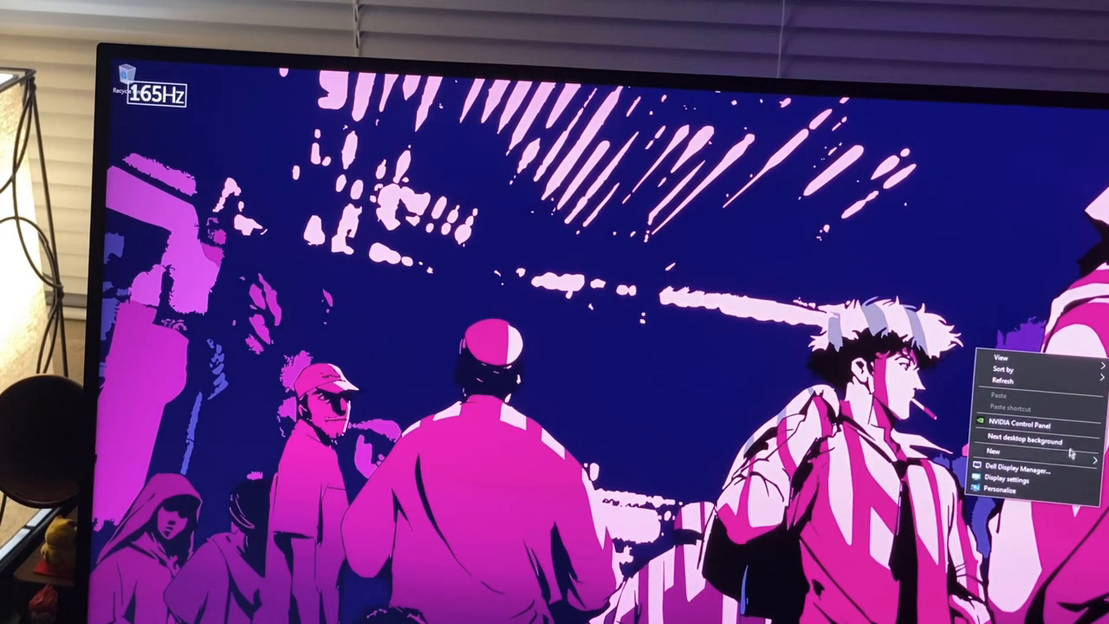
Step: Set the refresh rate to 60Hz at 2560 × 1440 and confirm the Apply Changes prompt
left_click(1015, 421)
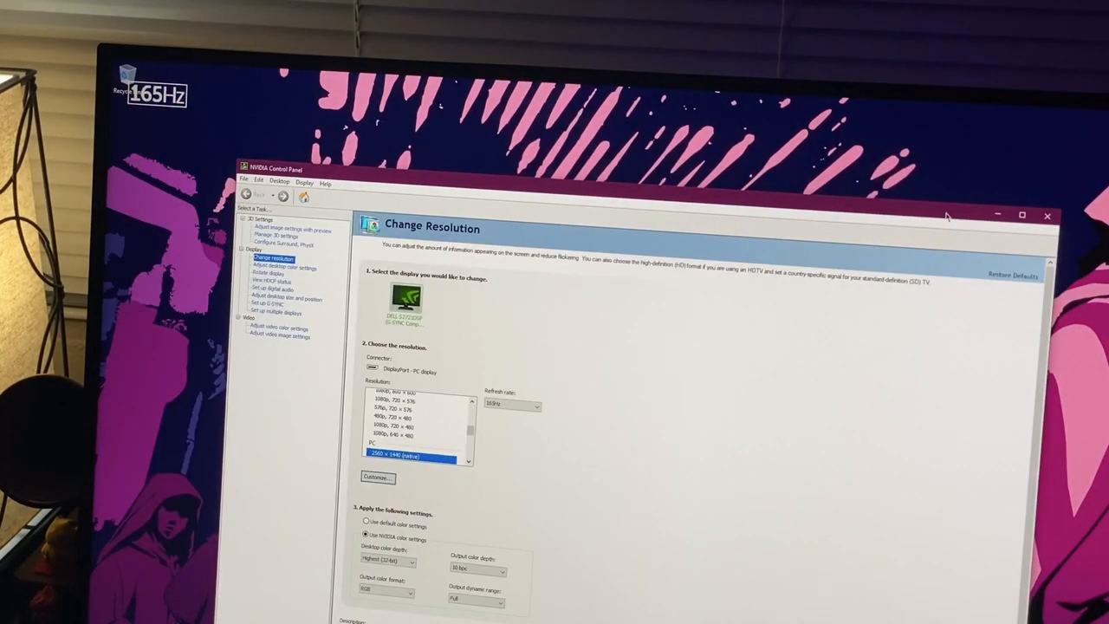
left_click(533, 406)
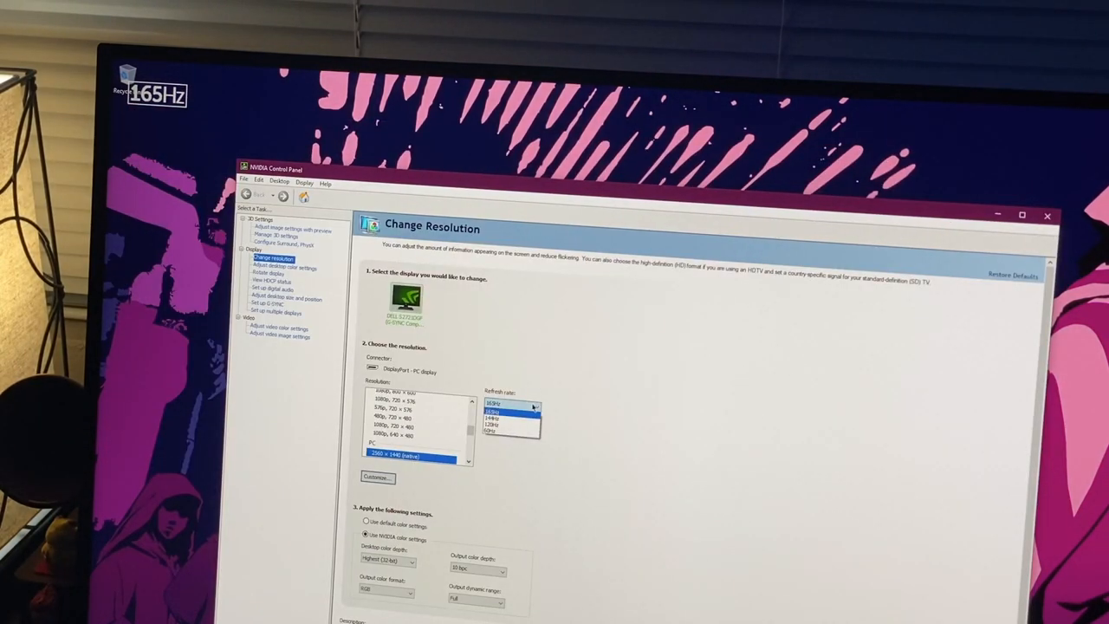
left_click(505, 447)
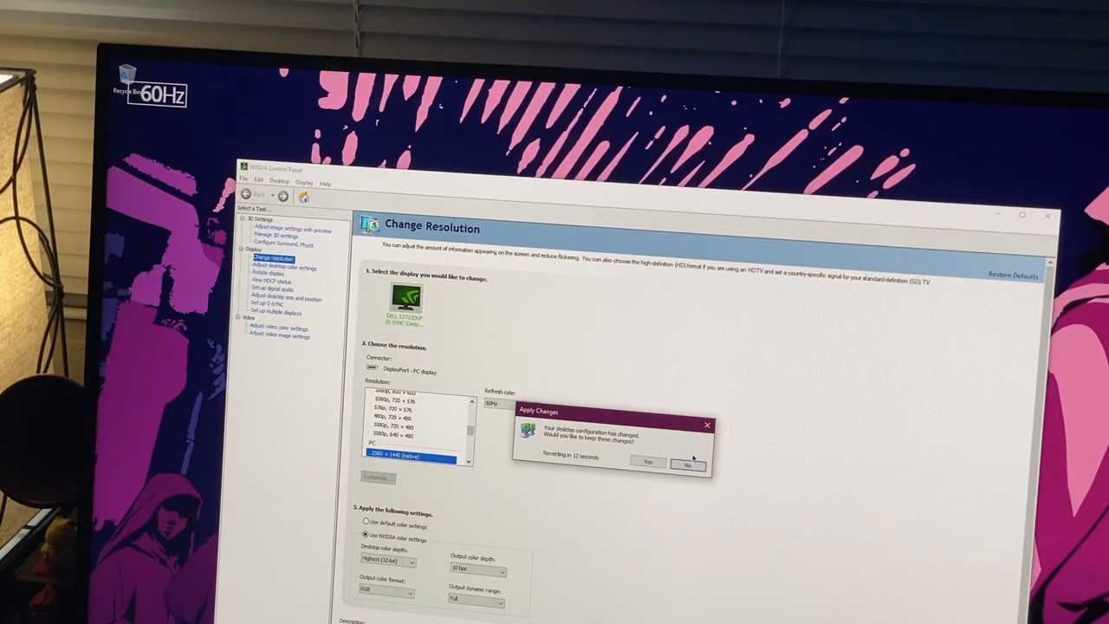
left_click(648, 461)
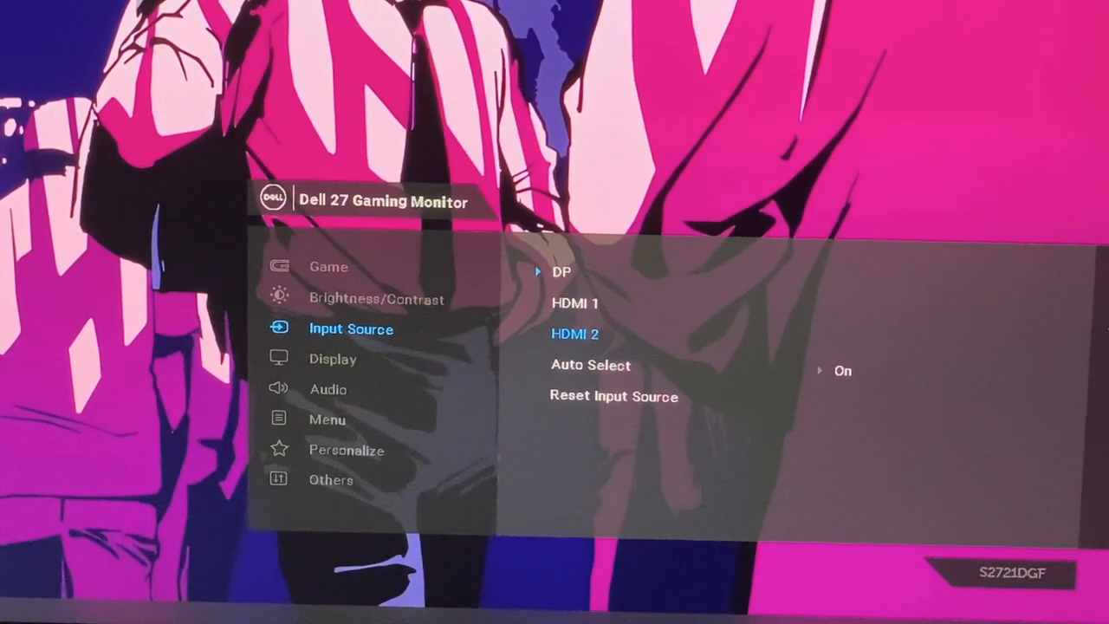
key("Down")
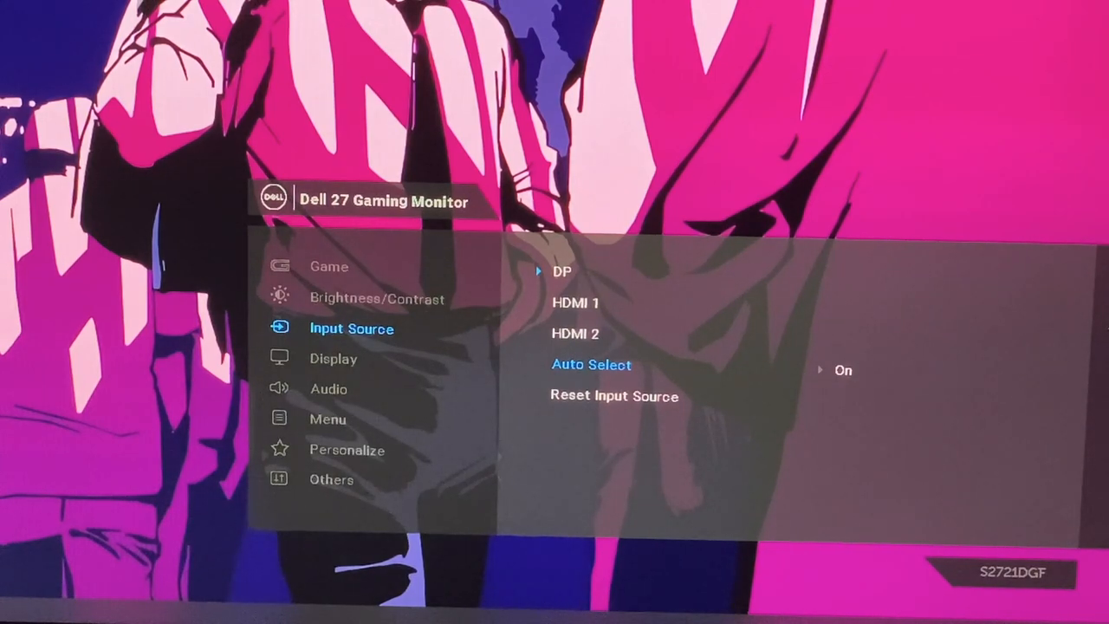
key("Down")
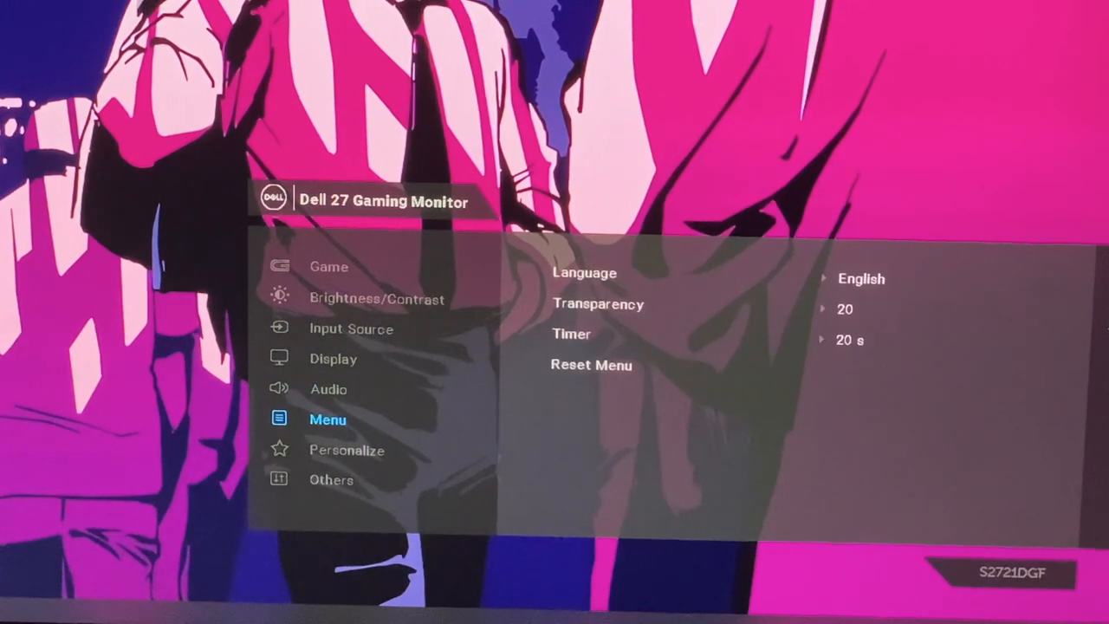
Step: Select Language in the Menu section to list English through Japanese
left_click(584, 273)
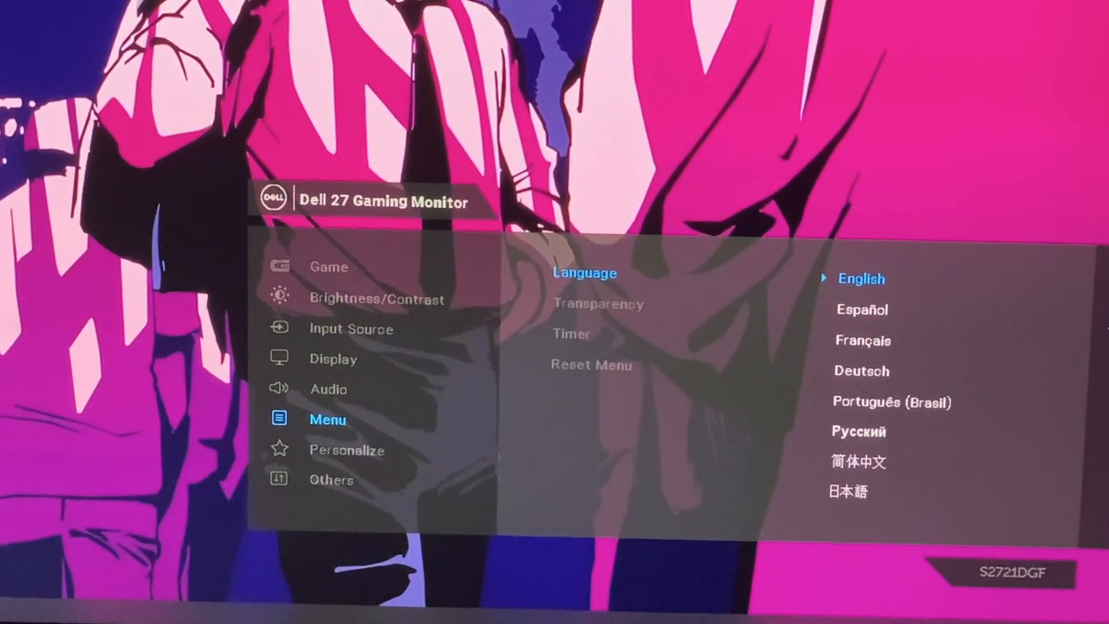